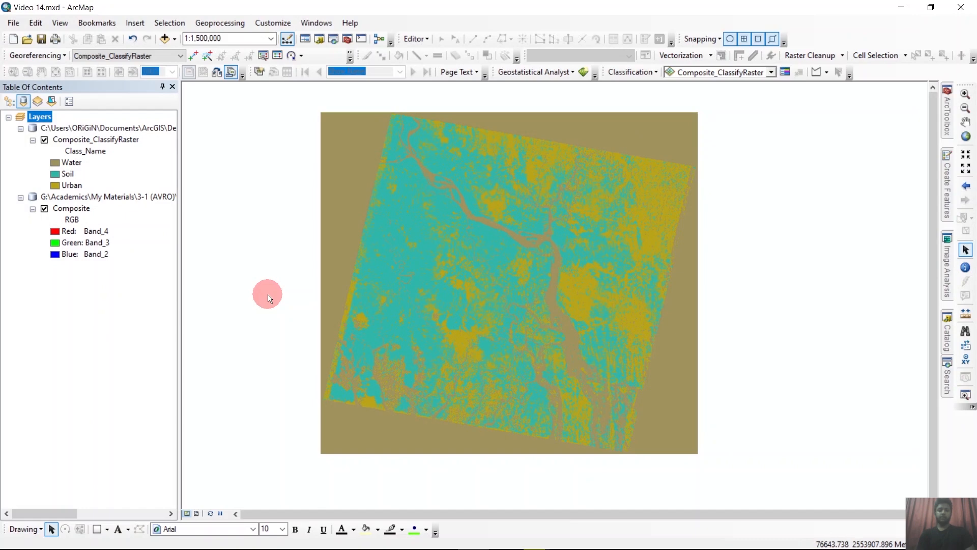
pyautogui.moveTo(944, 358)
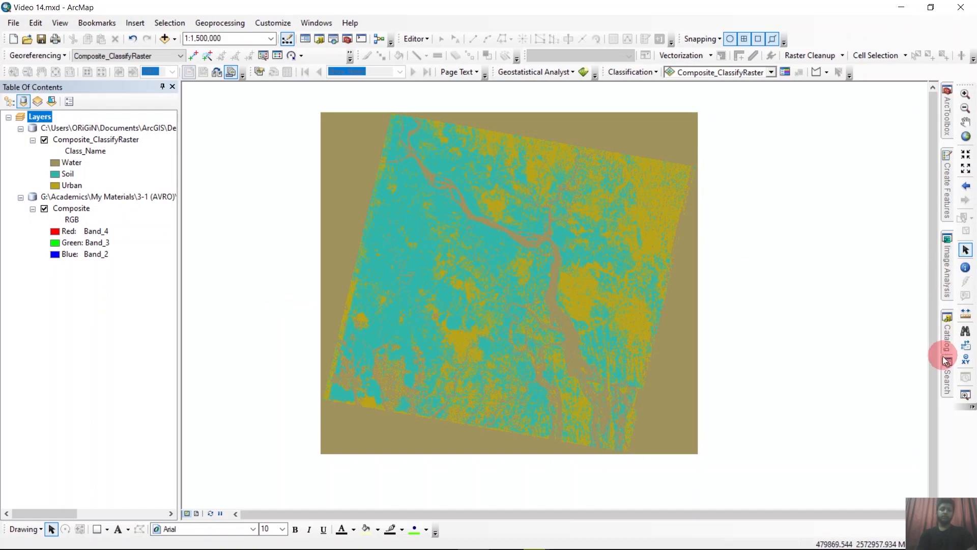
# Step: Search for the 'Create Accuracy Assessment Points' tool
pyautogui.click(947, 361)
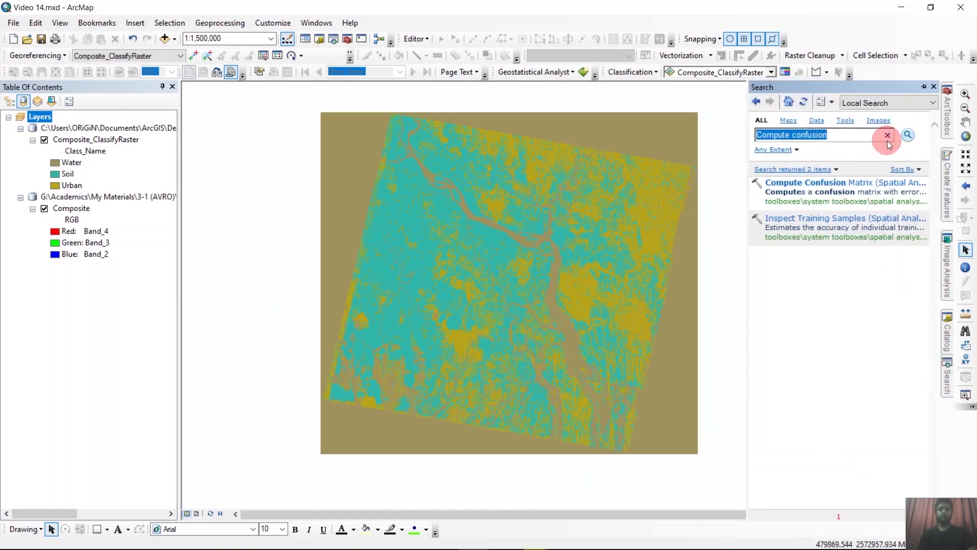
pyautogui.write('Create a')
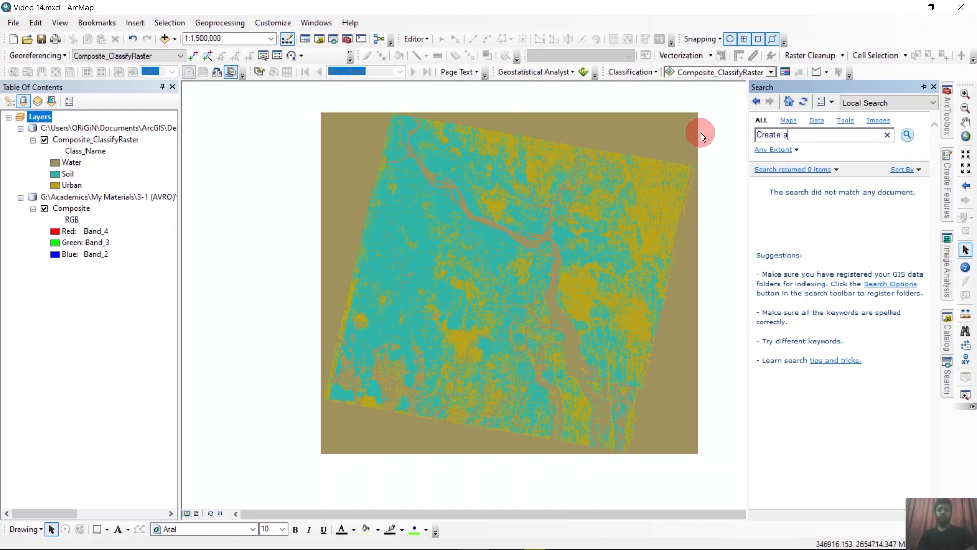
pyautogui.write('ccuracy')
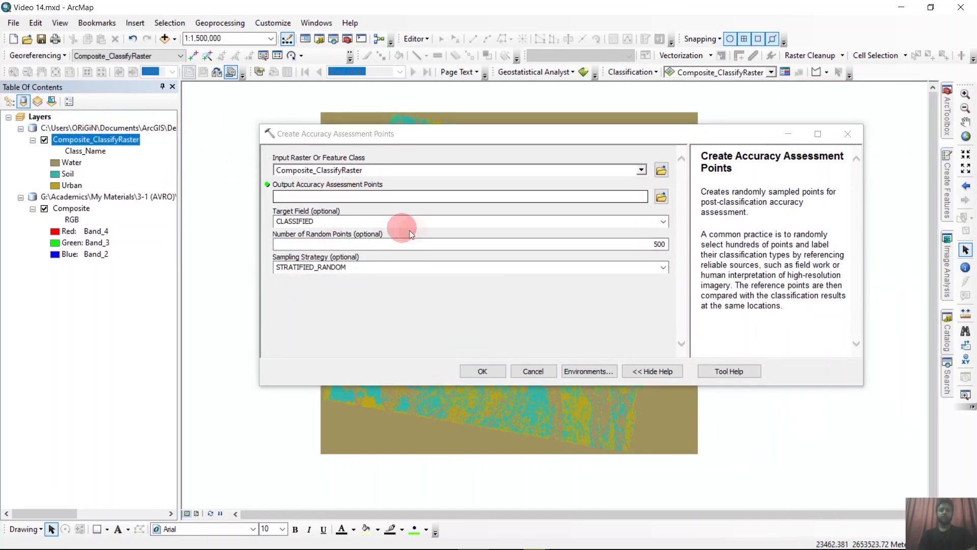
# Step: Generate 90 random accuracy points from the classified raster into F_point on the Desktop
pyautogui.click(660, 197)
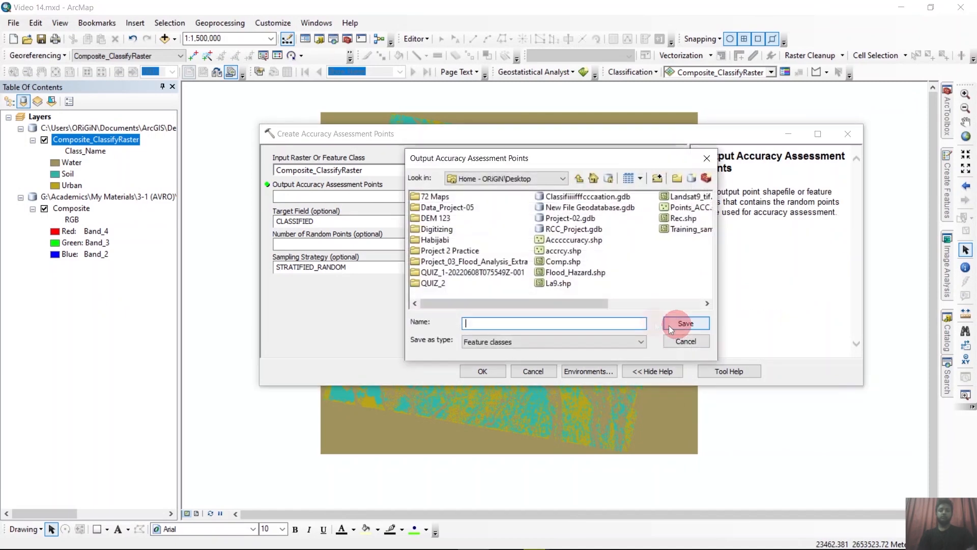
pyautogui.write('F')
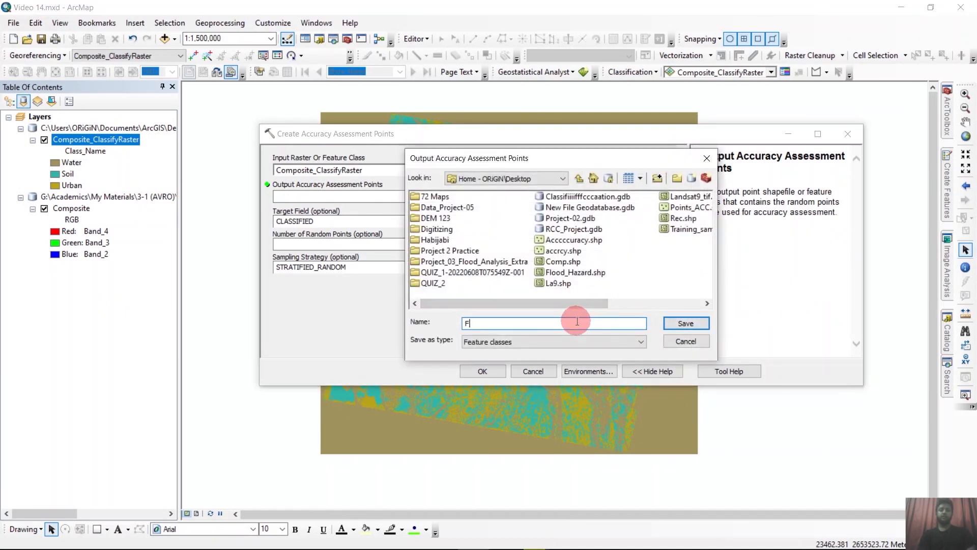
pyautogui.write('_point')
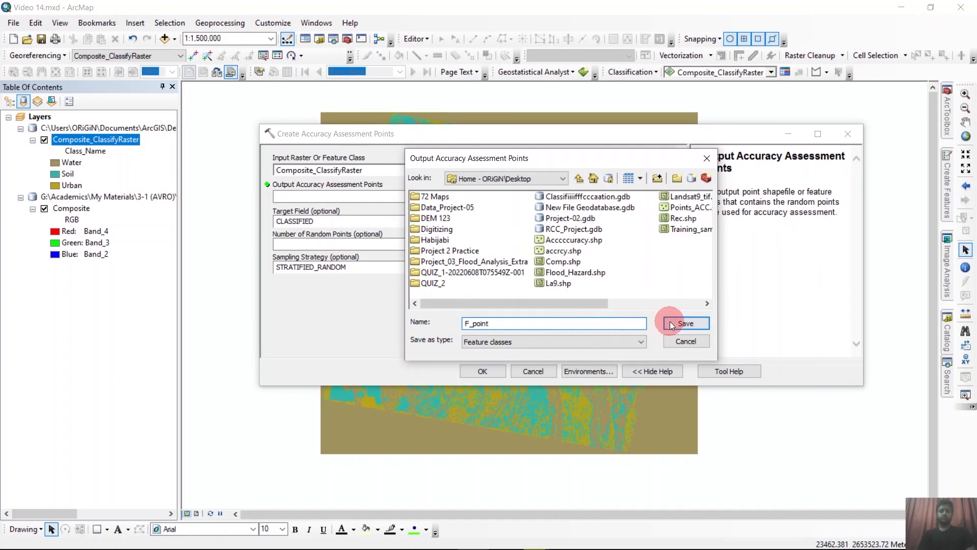
pyautogui.click(684, 322)
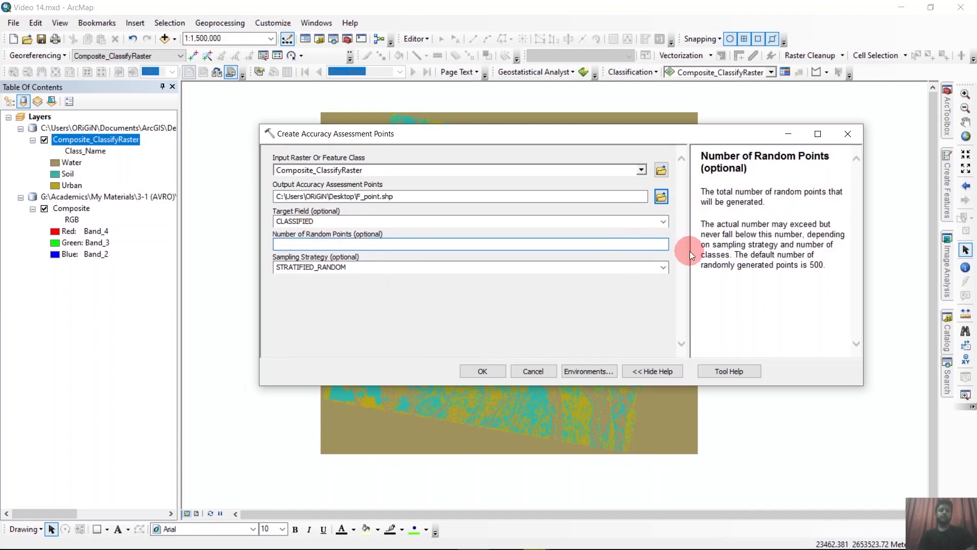
pyautogui.write('90')
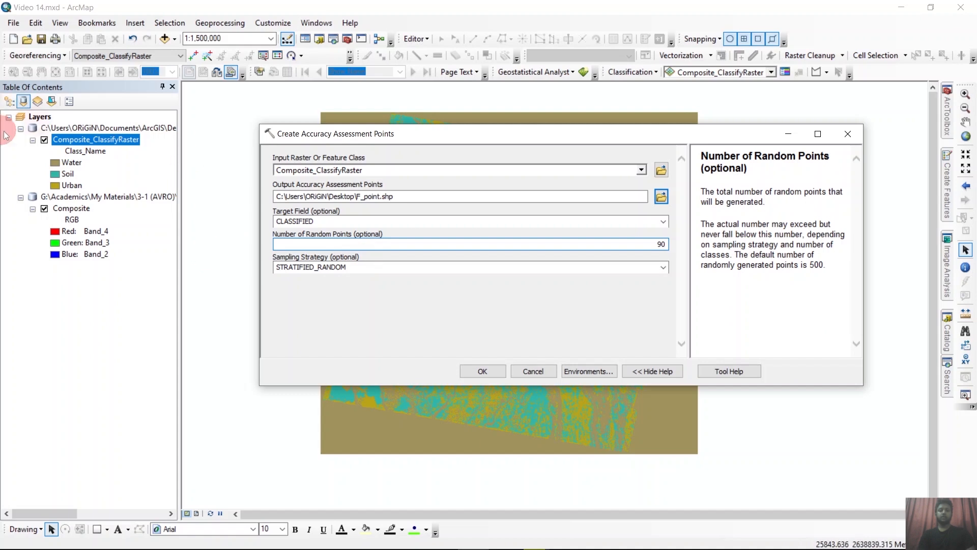
pyautogui.moveTo(91, 174)
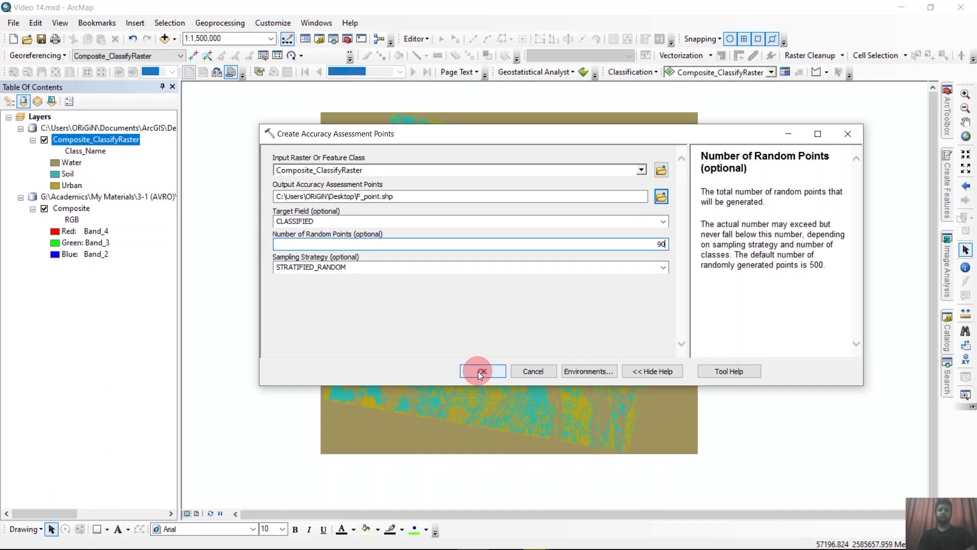
pyautogui.click(483, 370)
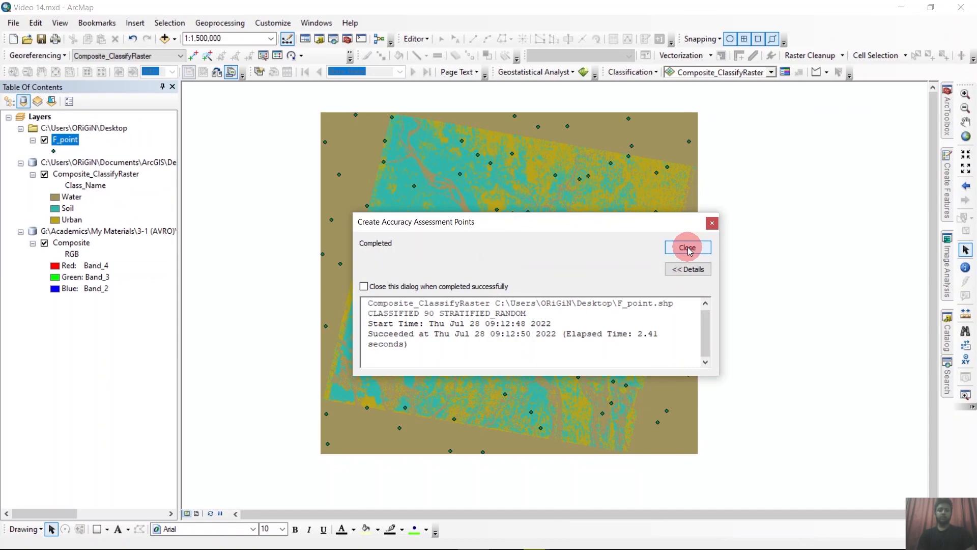
# Step: Dismiss the tool completion message
pyautogui.click(687, 247)
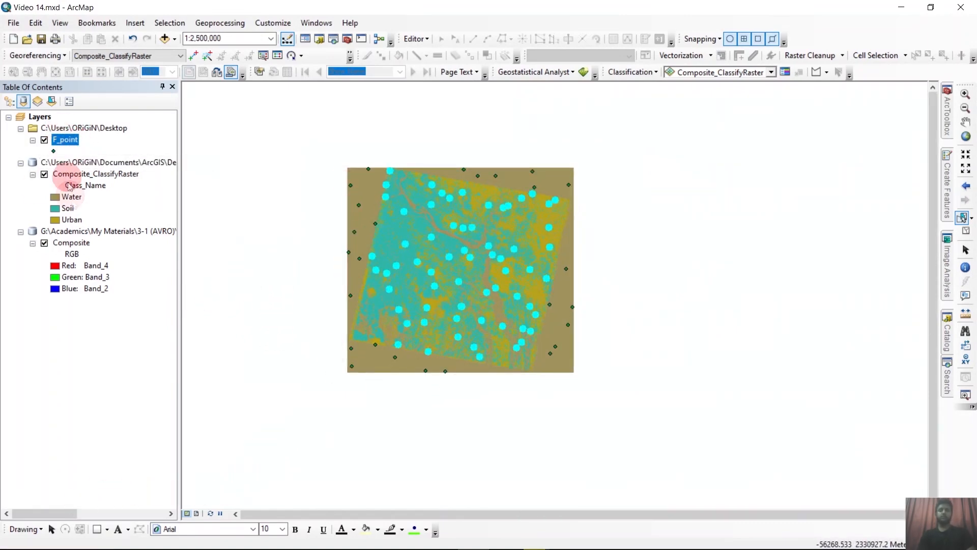
# Step: Open F_point's attribute table, invert selection to border points, and start editing F_point
pyautogui.rightClick(66, 139)
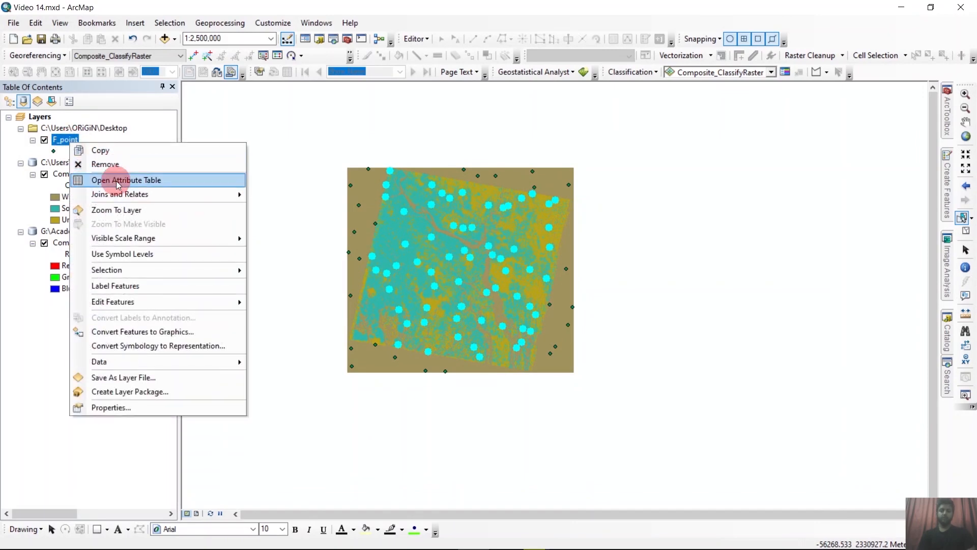
pyautogui.click(126, 180)
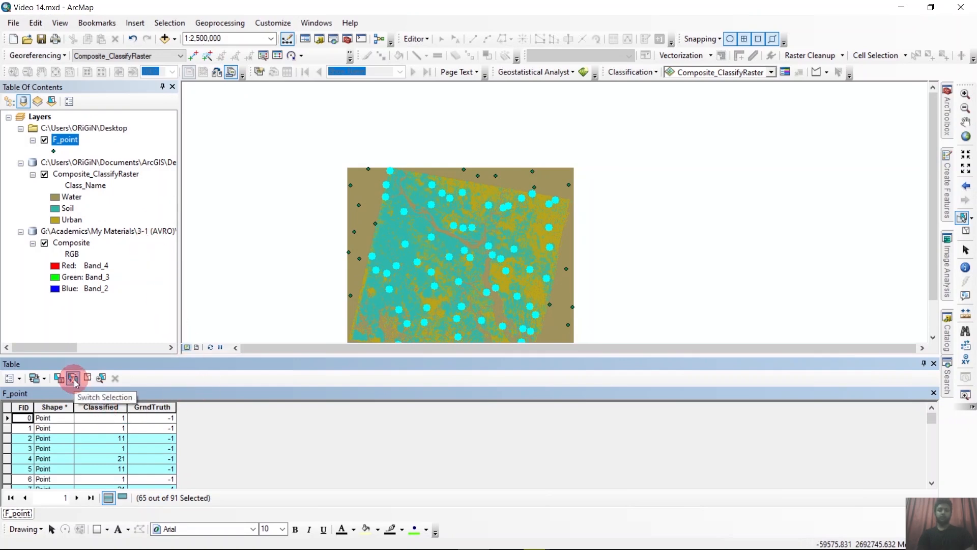
pyautogui.click(73, 378)
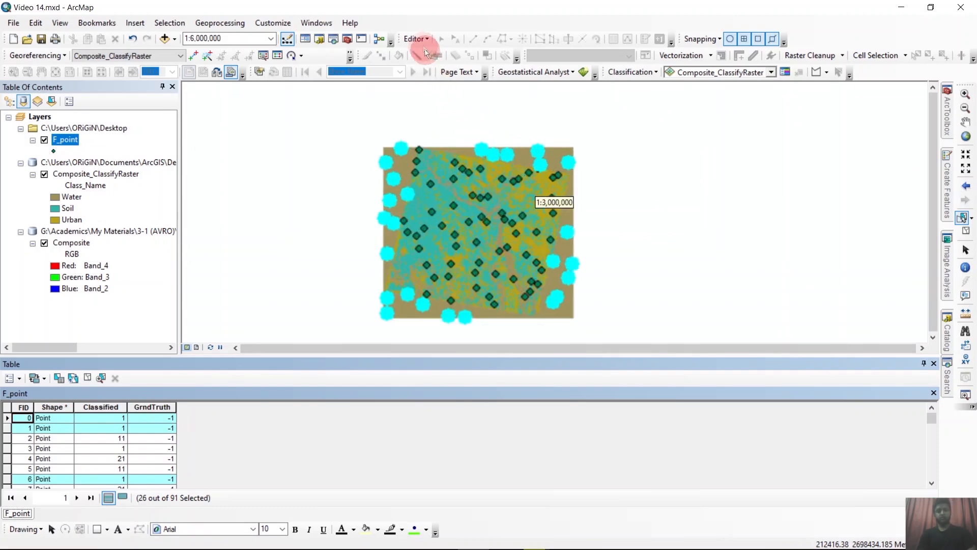
pyautogui.click(416, 39)
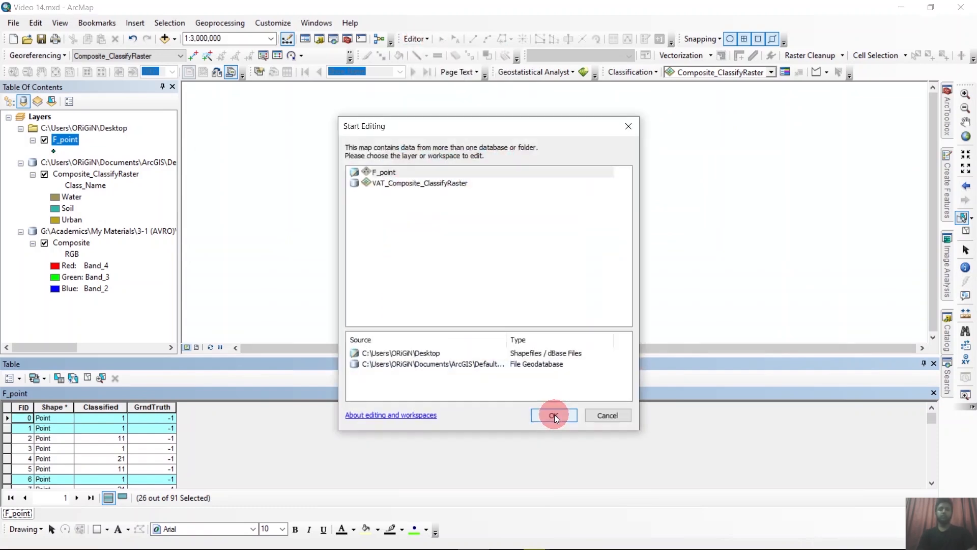
pyautogui.click(553, 415)
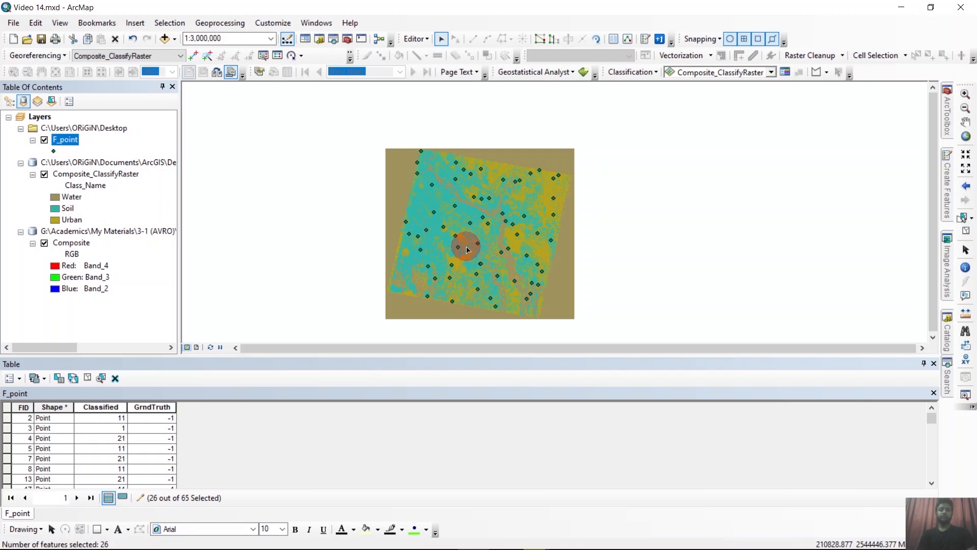
pyautogui.moveTo(218, 411)
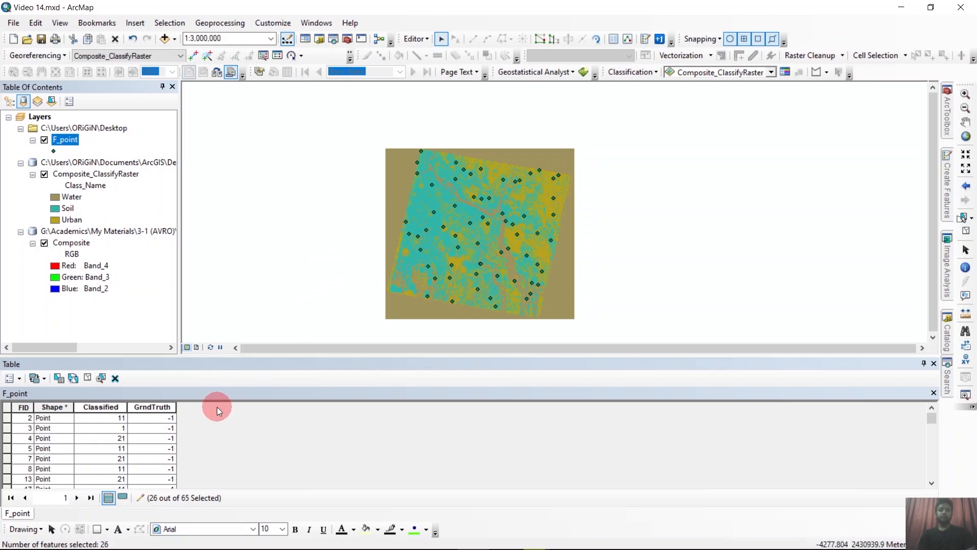
pyautogui.moveTo(130, 449)
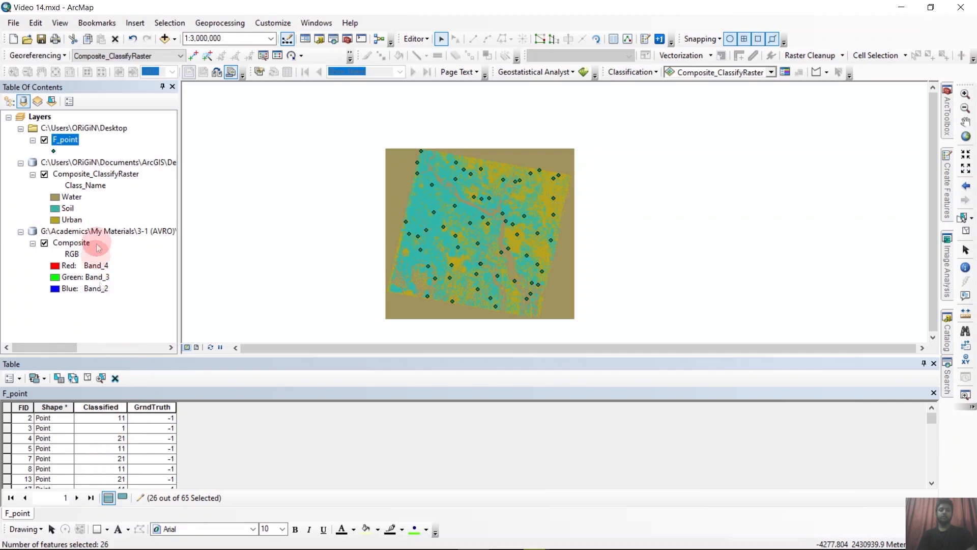
pyautogui.moveTo(91, 243)
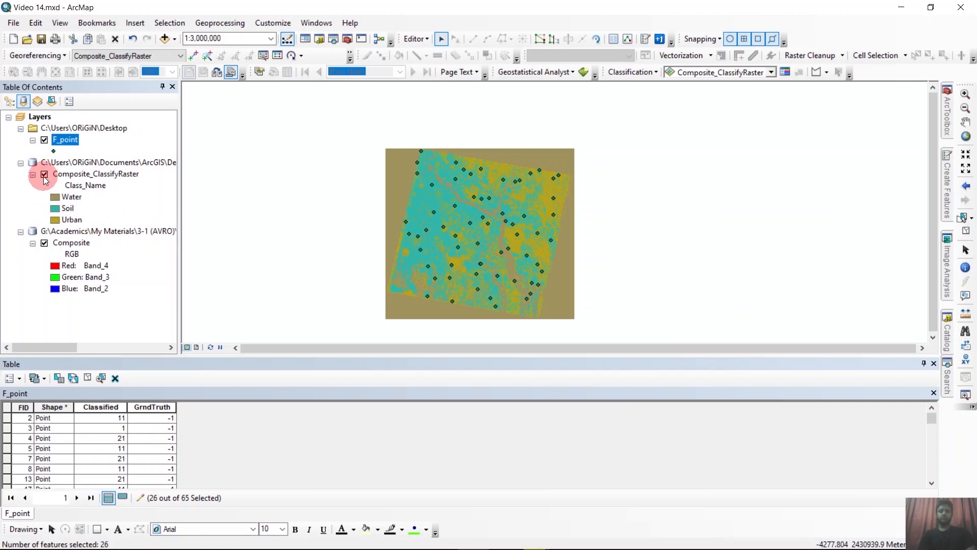
# Step: Hide Composite_ClassifyRaster to reveal the composite image for ground-truth checking
pyautogui.click(44, 174)
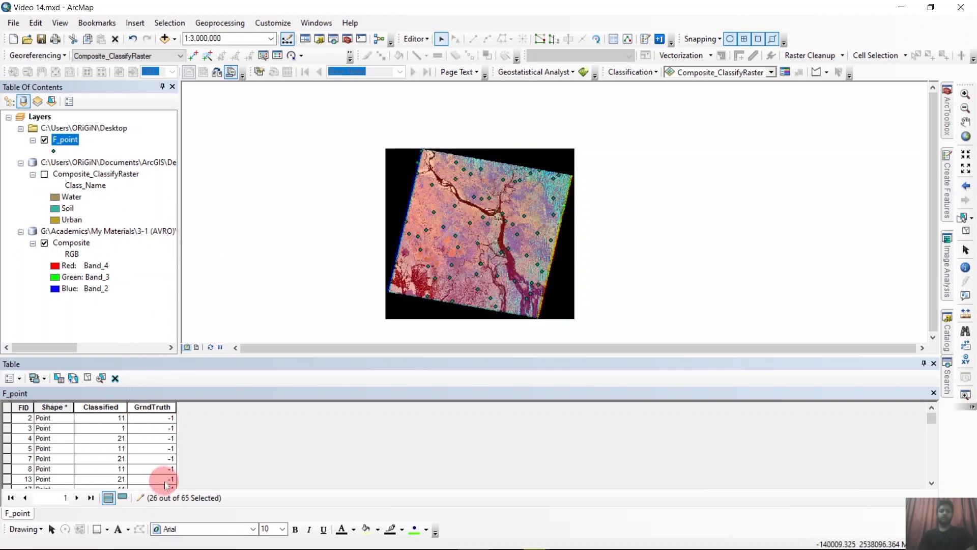
pyautogui.moveTo(163, 455)
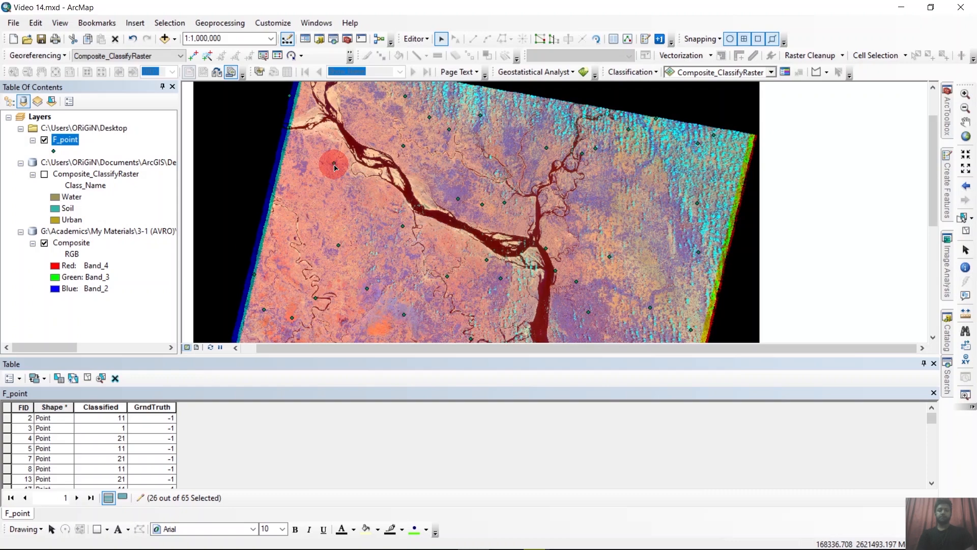
pyautogui.click(414, 252)
pyautogui.write('Compute confusion')
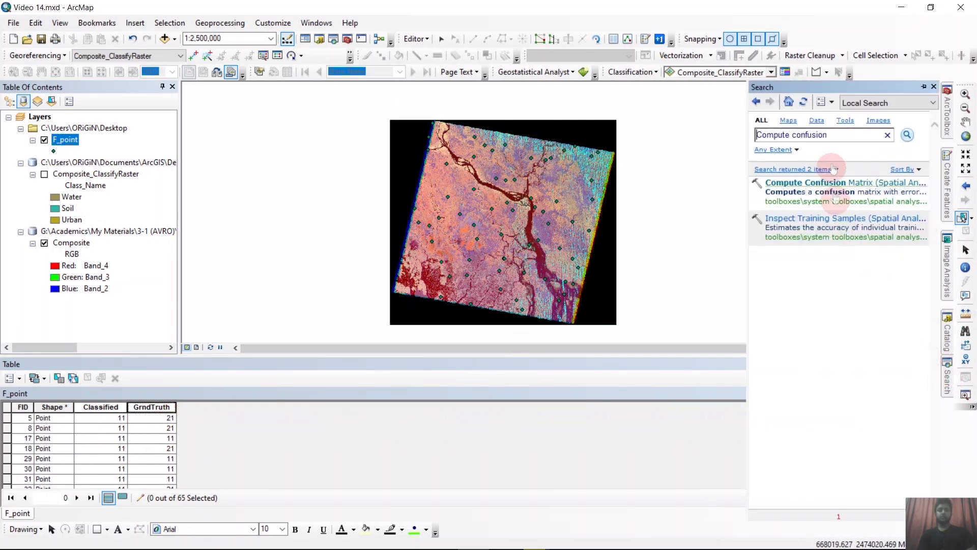
# Step: Compute the confusion matrix from F_point into Conf_Table.dbf on the Desktop
pyautogui.click(805, 182)
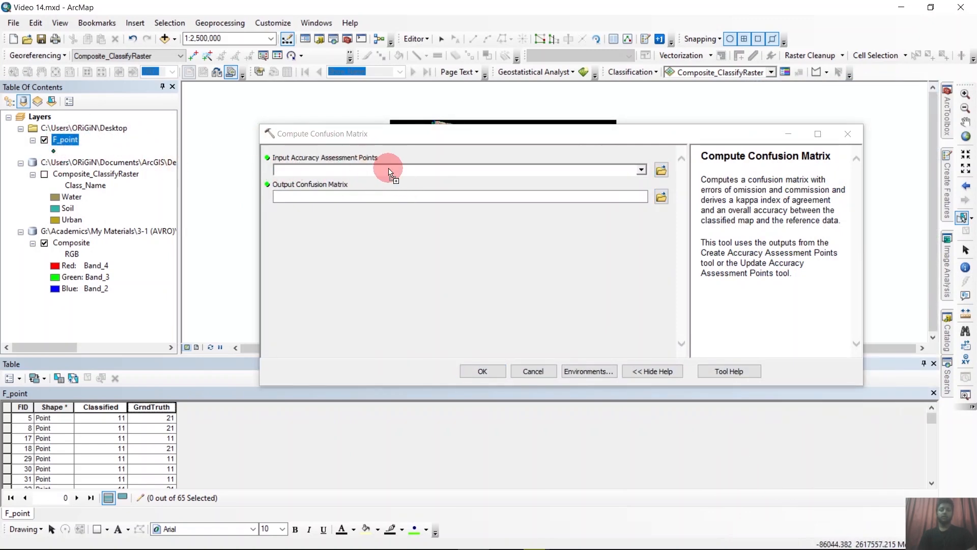
pyautogui.click(660, 196)
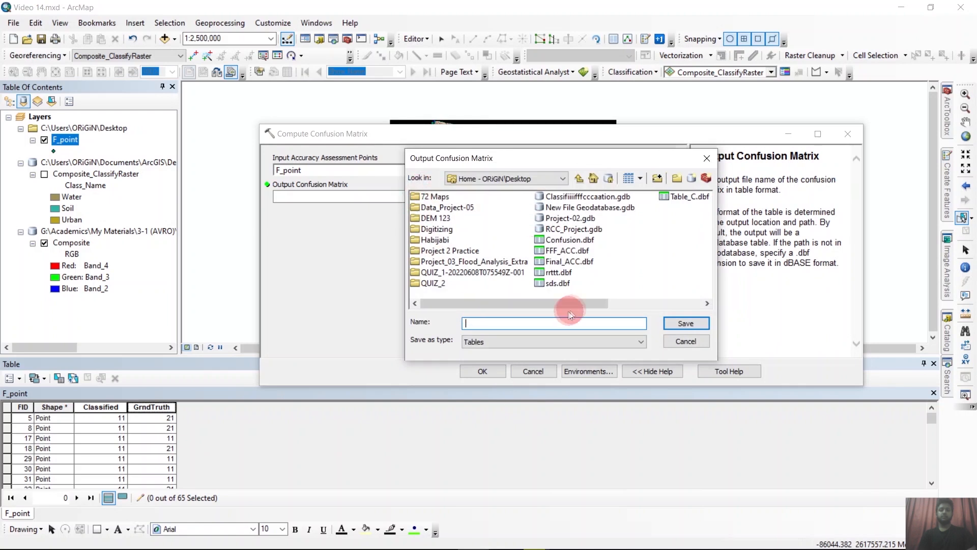
pyautogui.write('Conf_Table.dbf')
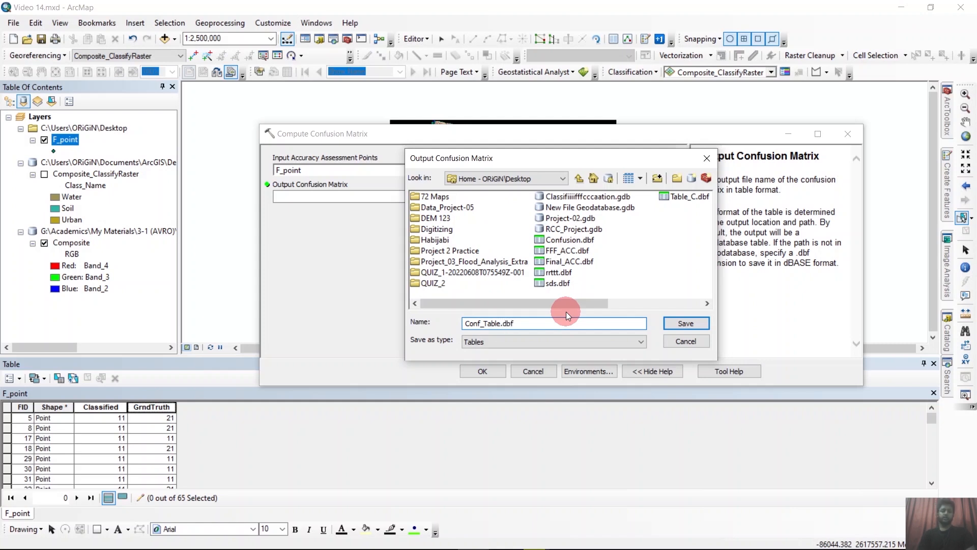
pyautogui.moveTo(565, 332)
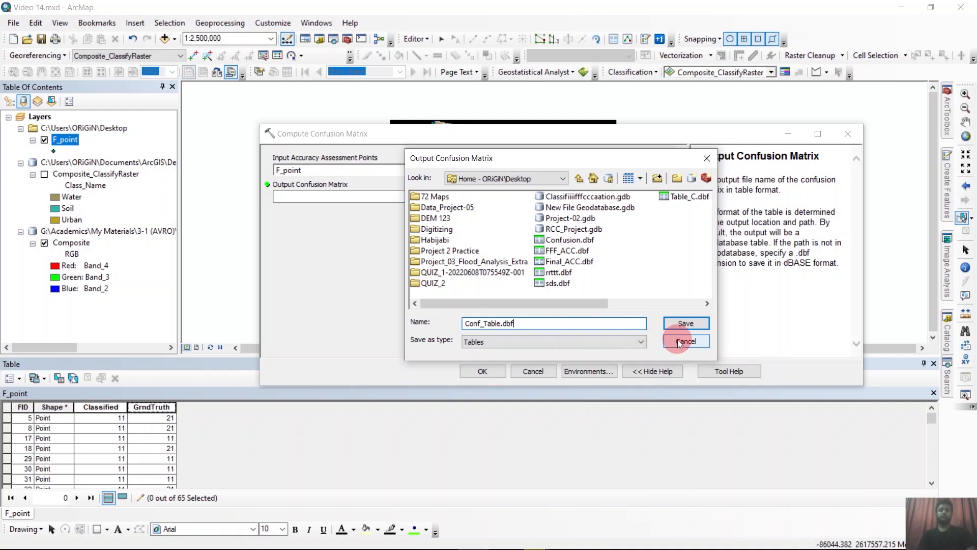
pyautogui.click(685, 323)
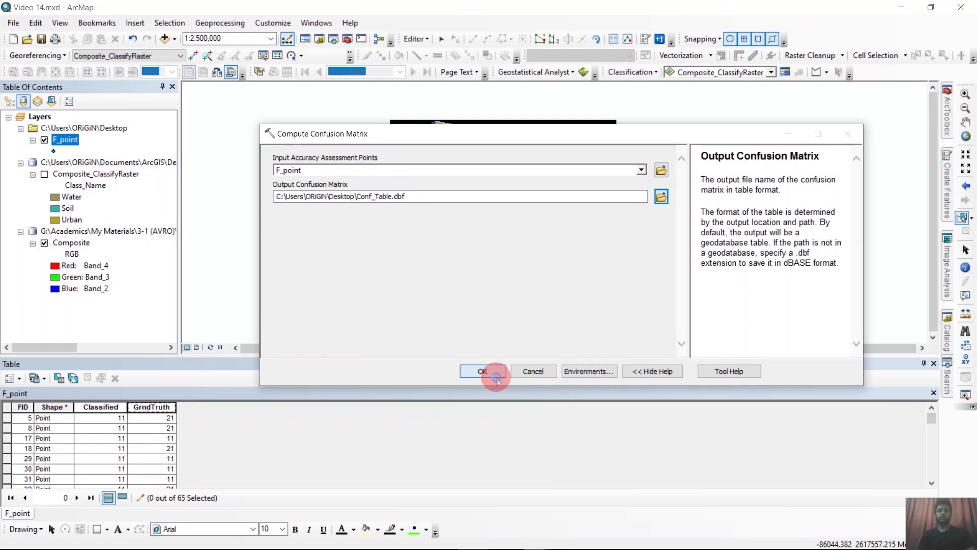
pyautogui.click(482, 371)
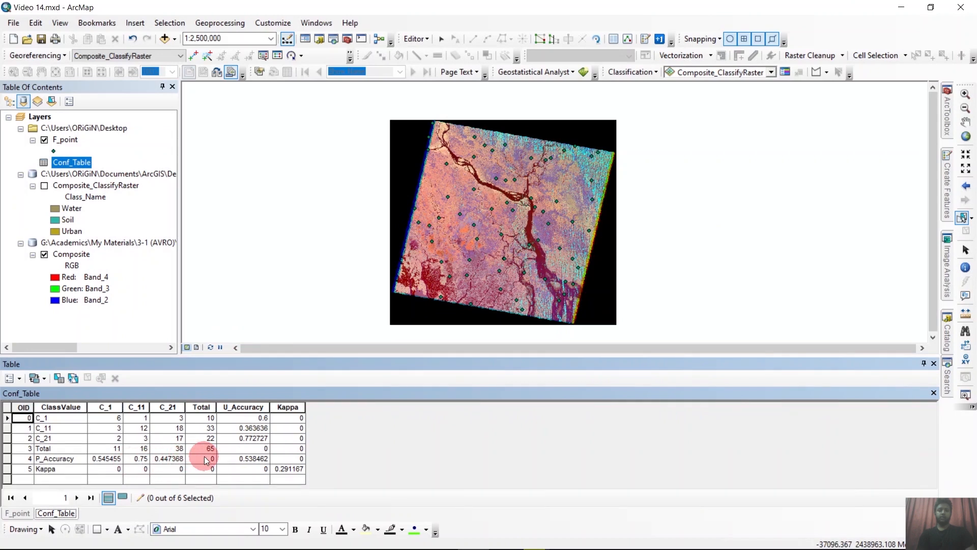
pyautogui.moveTo(271, 477)
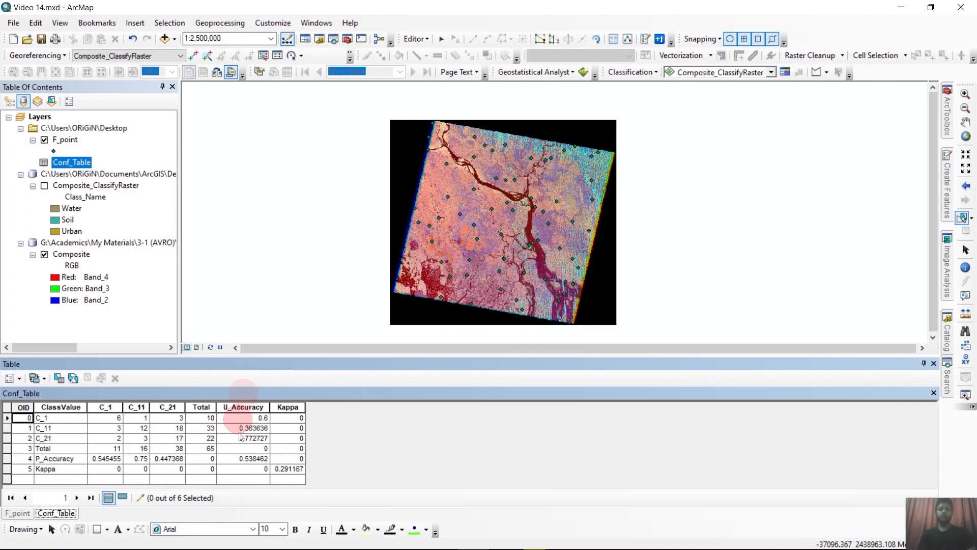
pyautogui.moveTo(343, 382)
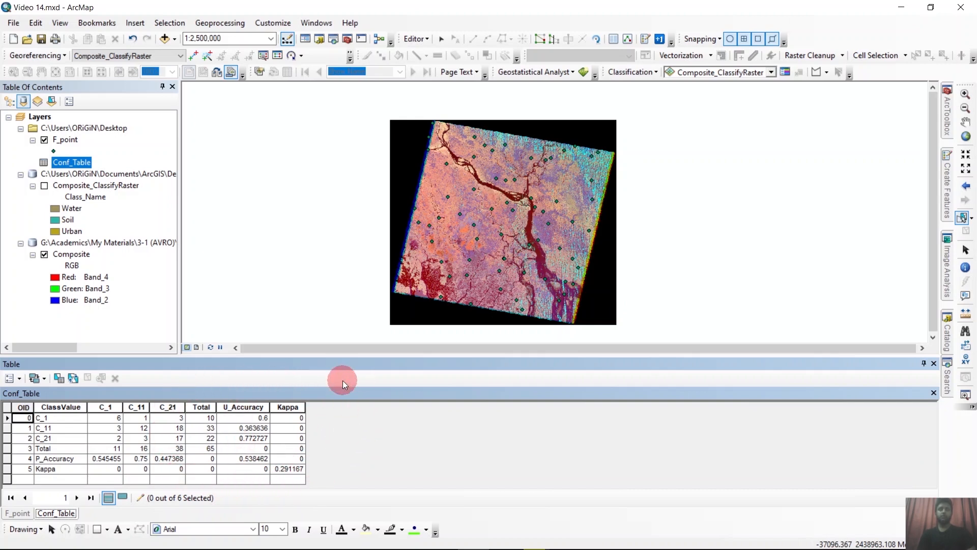